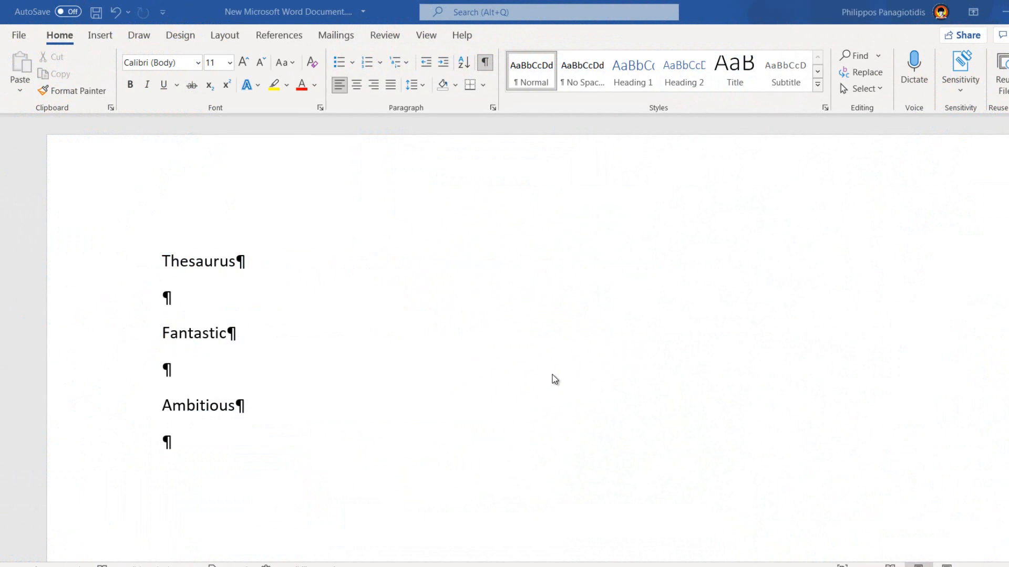
mouse_move(419, 325)
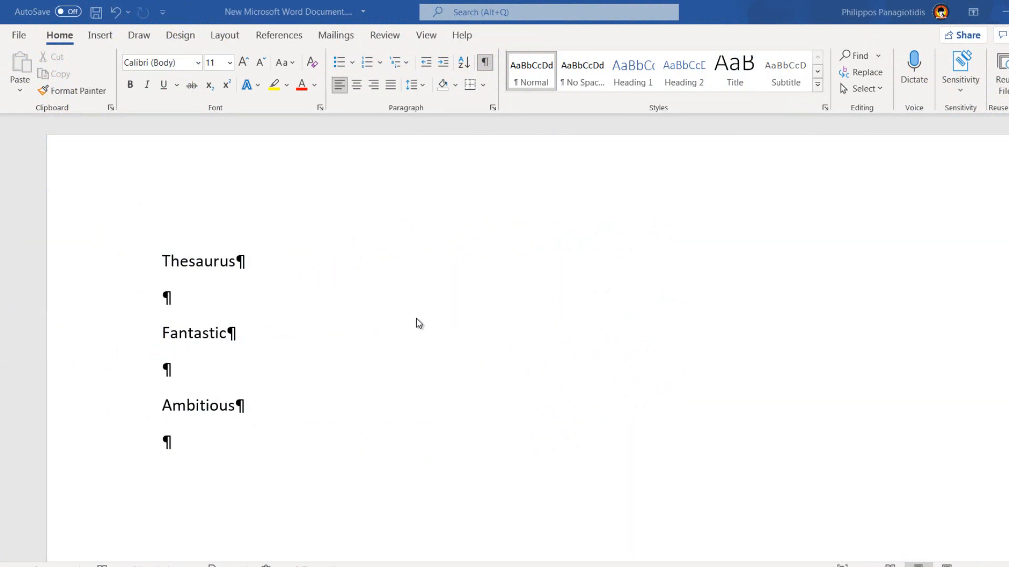
mouse_move(419, 323)
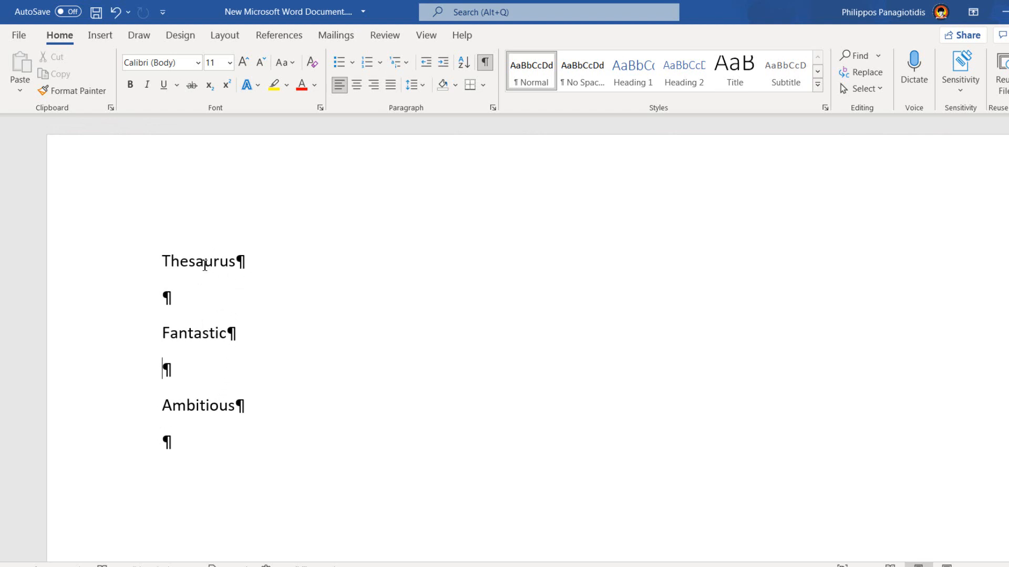
- Replace the word Thesaurus with Dictionary from its right-click Synonyms list
double_click(200, 261)
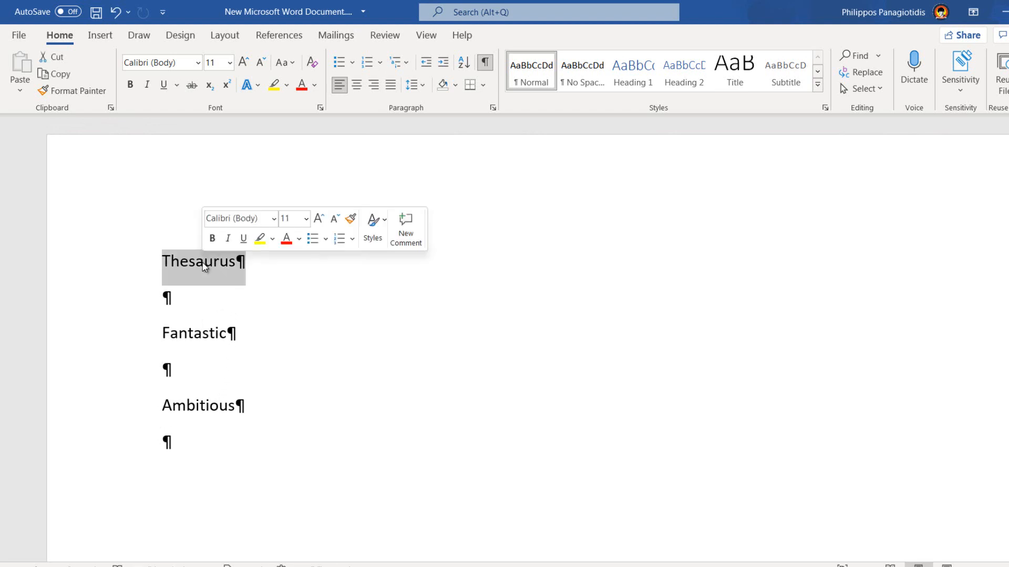
right_click(203, 261)
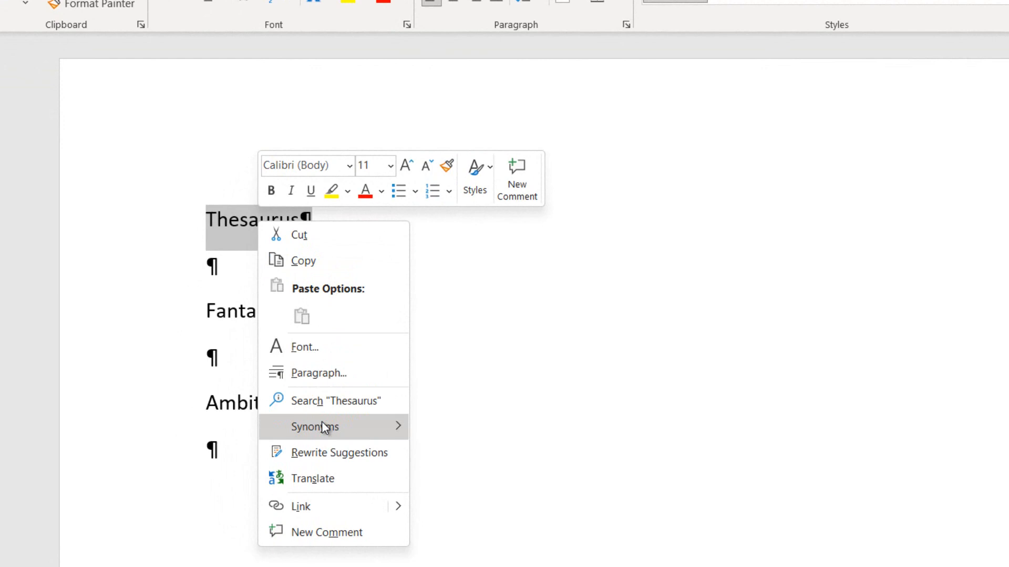
mouse_move(315, 427)
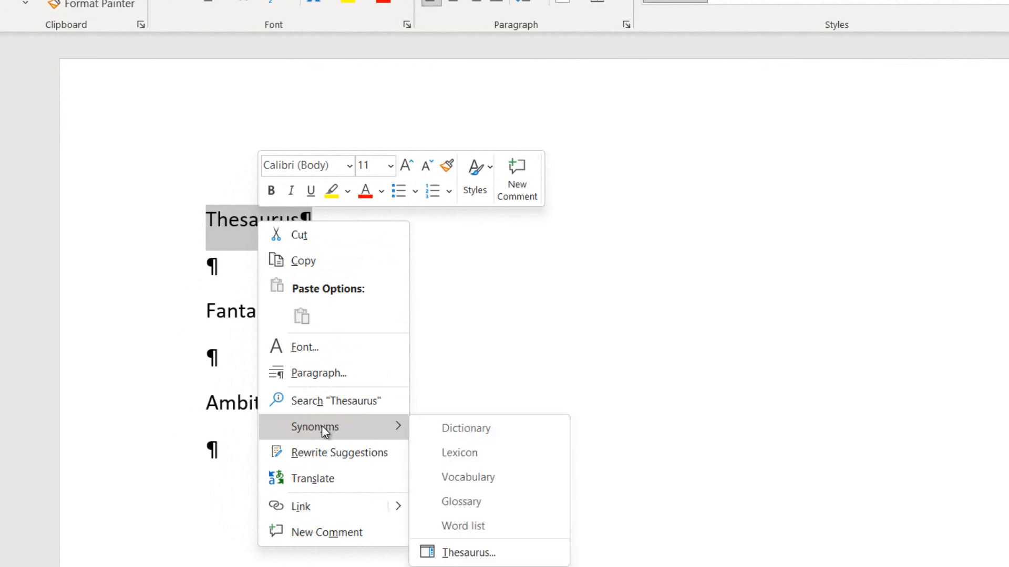
mouse_move(466, 428)
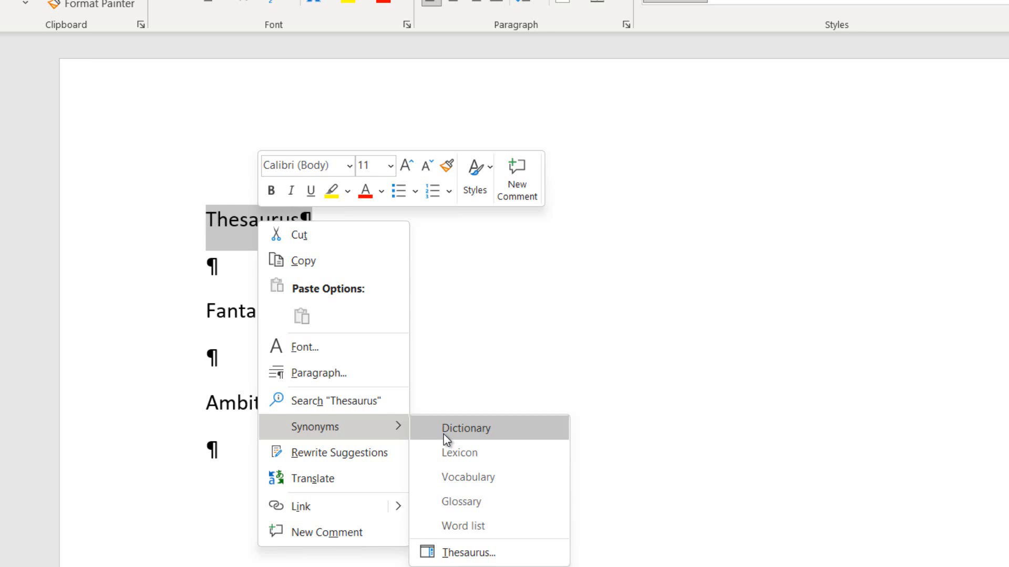
mouse_move(476, 448)
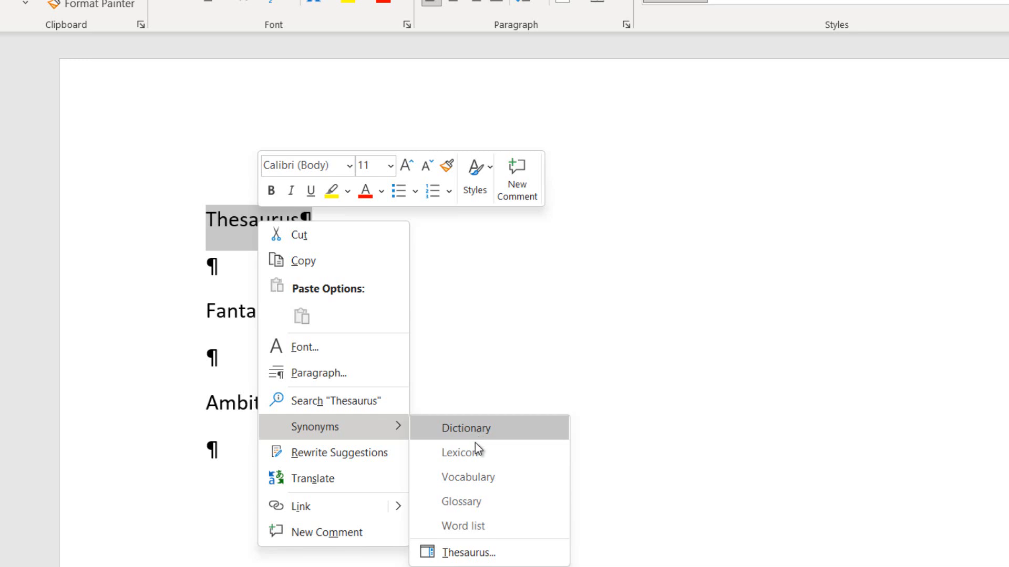
mouse_move(474, 480)
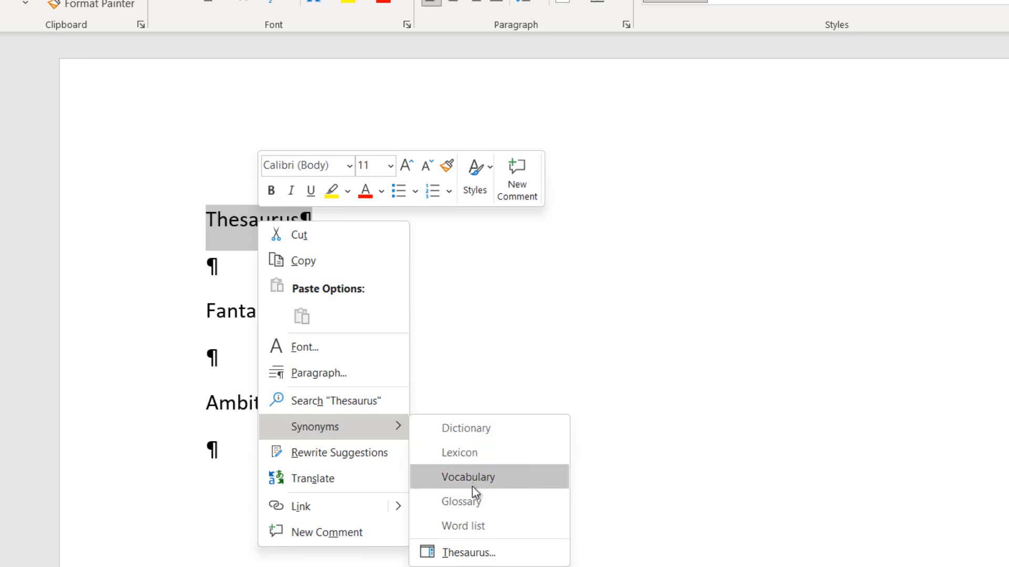
mouse_move(474, 505)
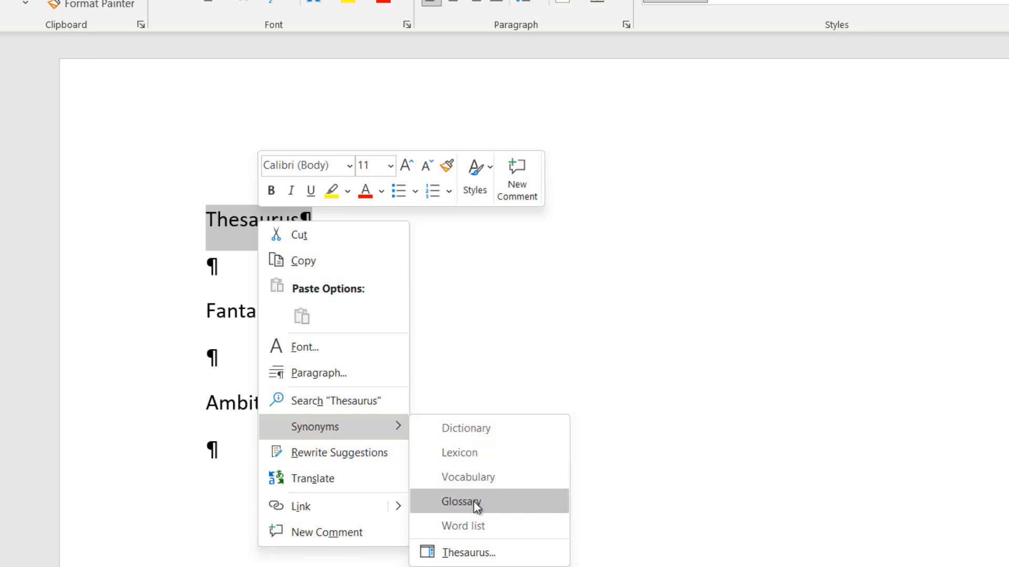
mouse_move(476, 526)
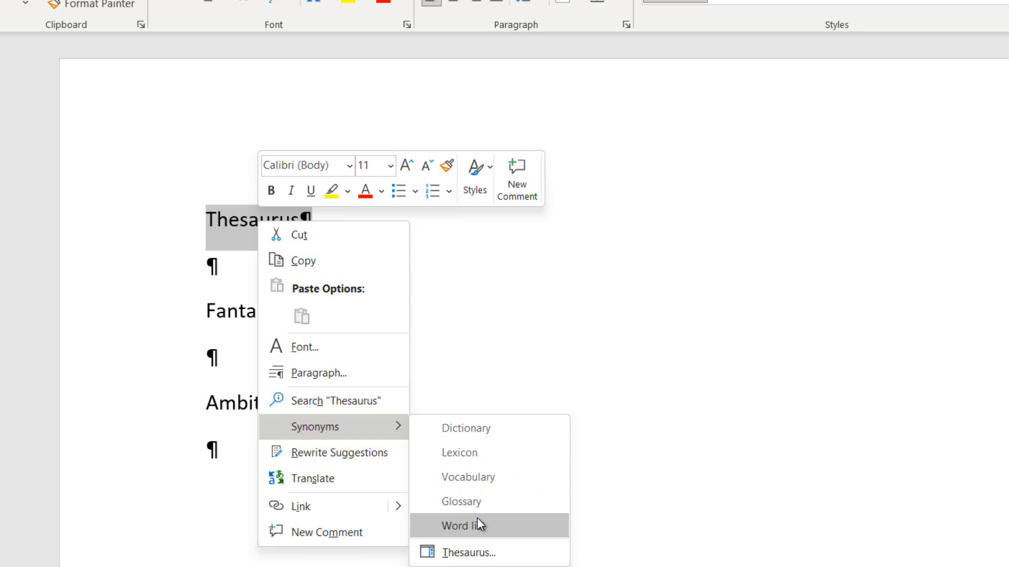
mouse_move(479, 502)
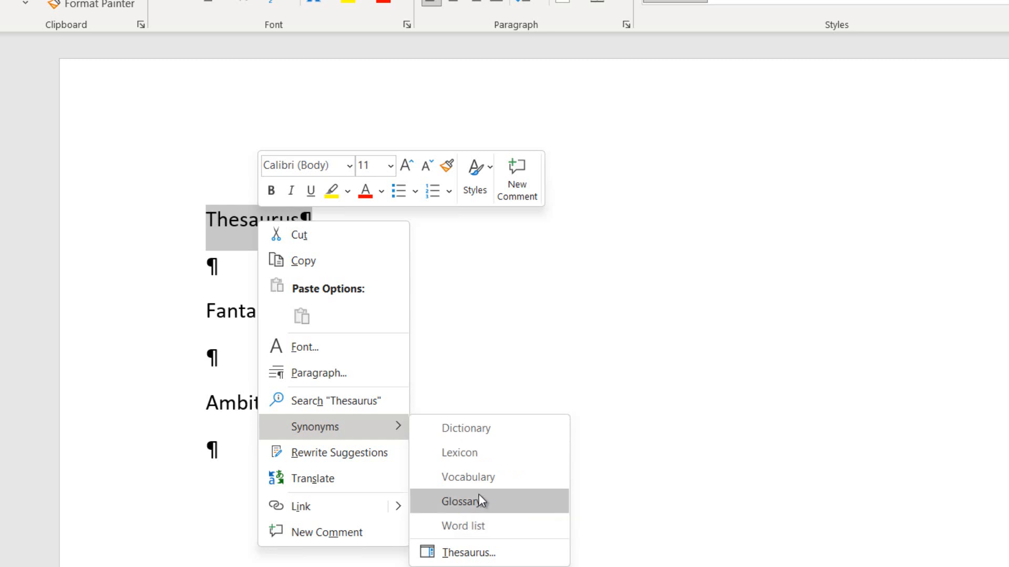
mouse_move(490, 456)
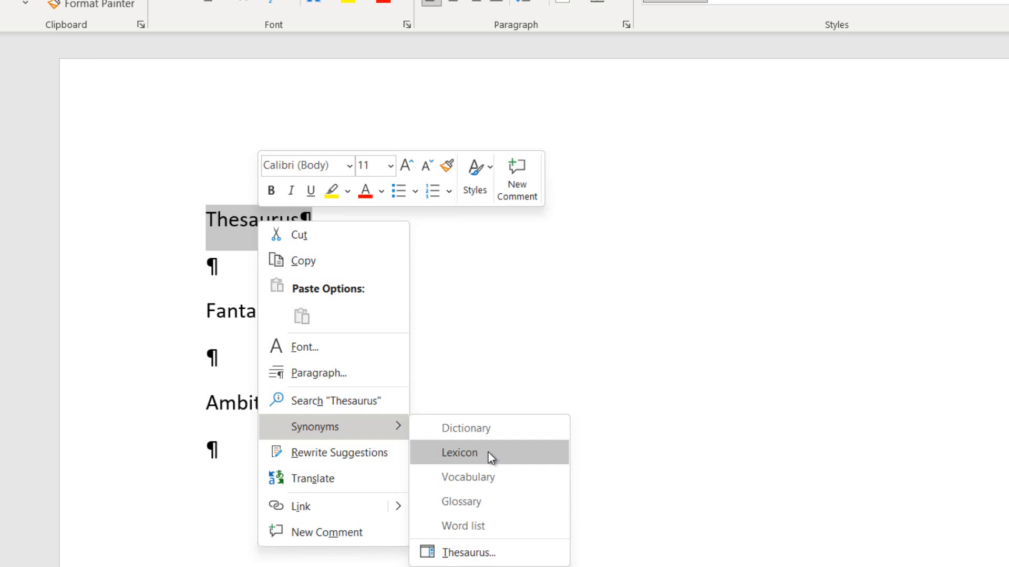
mouse_move(489, 429)
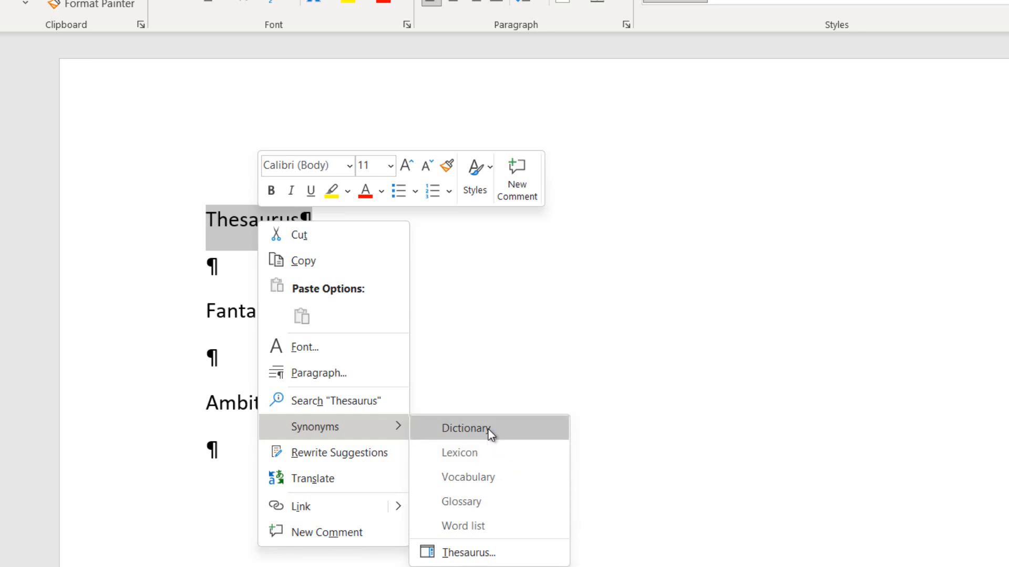
click(465, 429)
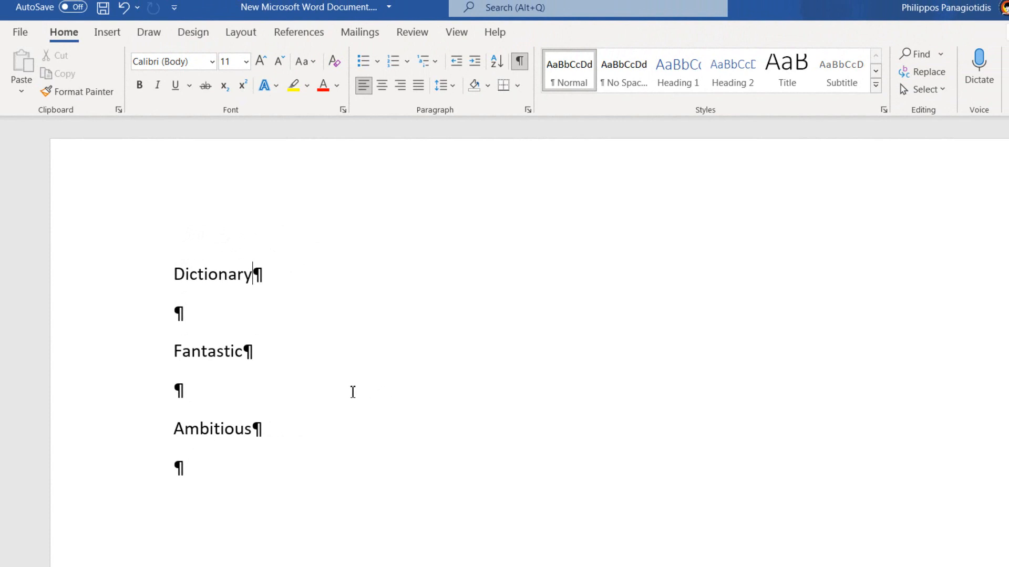
mouse_move(210, 352)
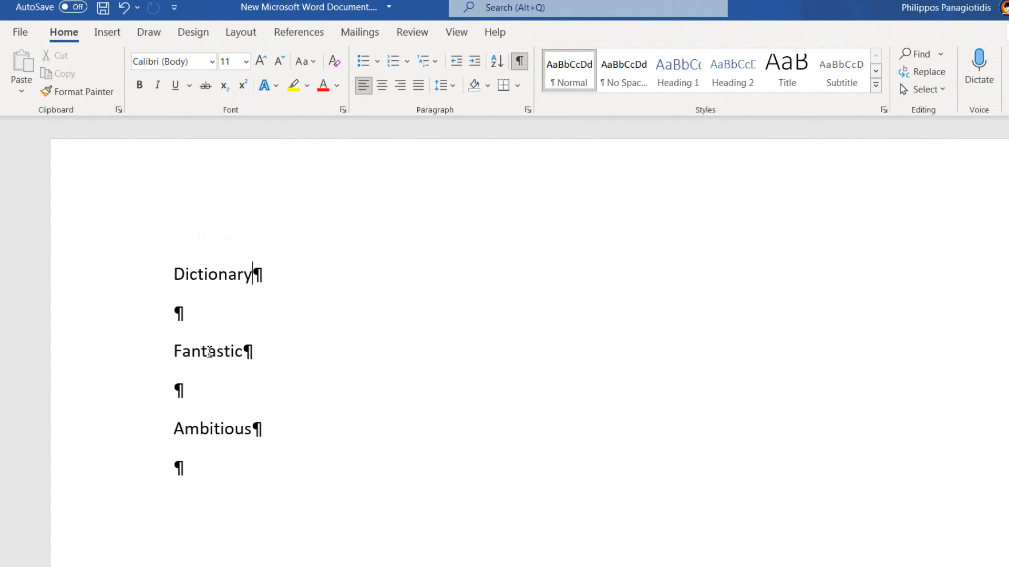
double_click(212, 352)
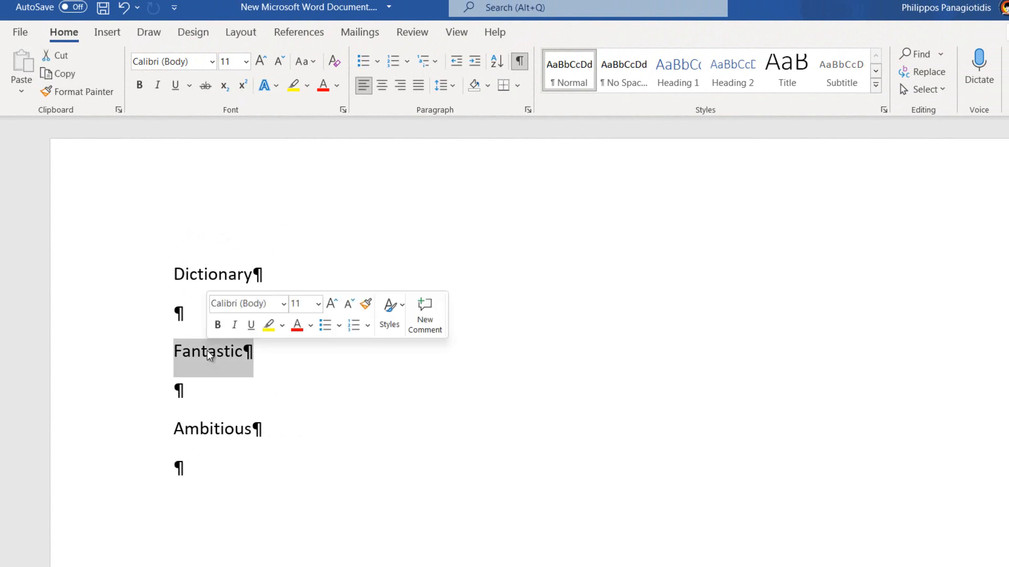
right_click(209, 352)
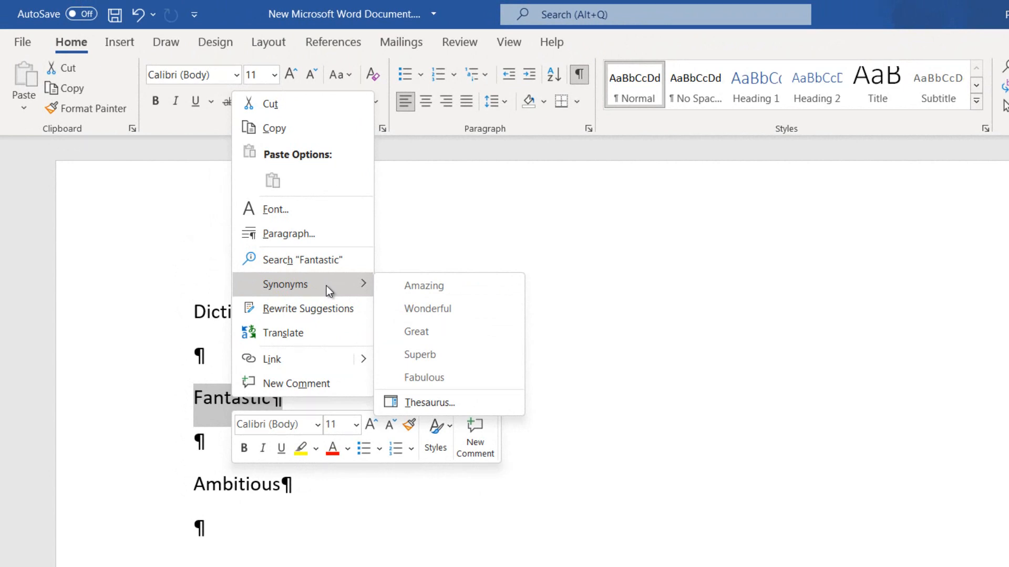
mouse_move(428, 309)
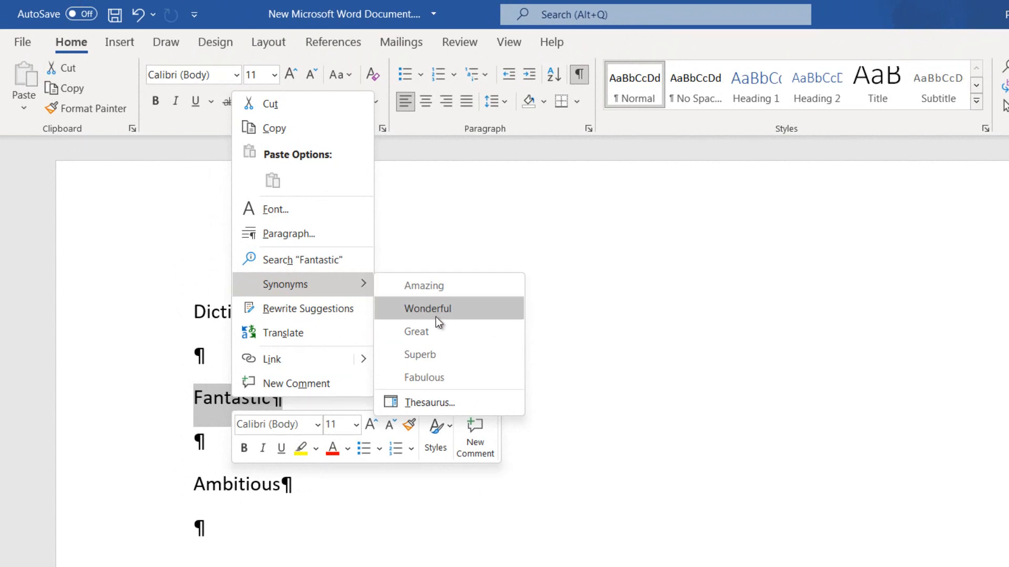
mouse_move(425, 332)
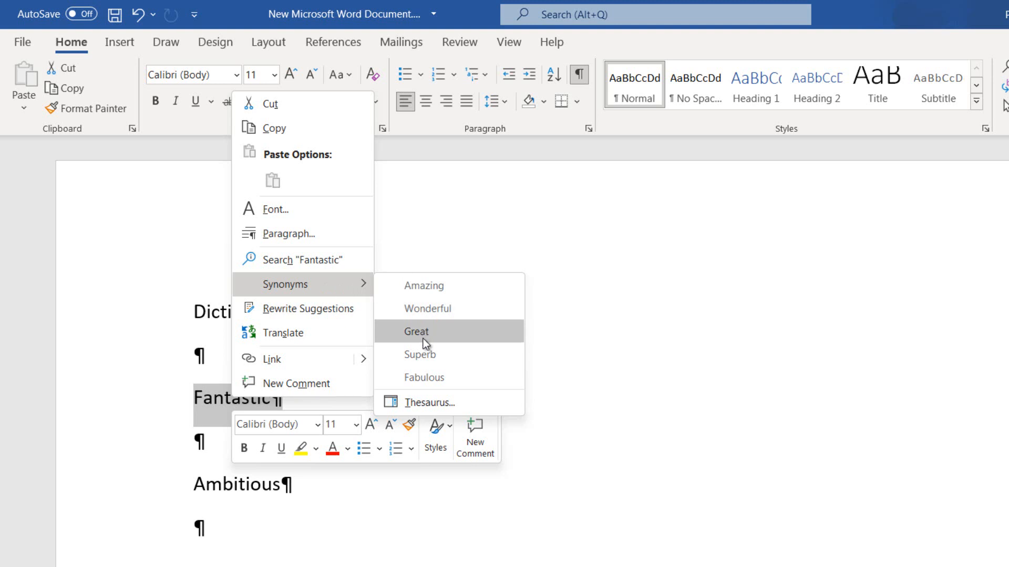
mouse_move(430, 378)
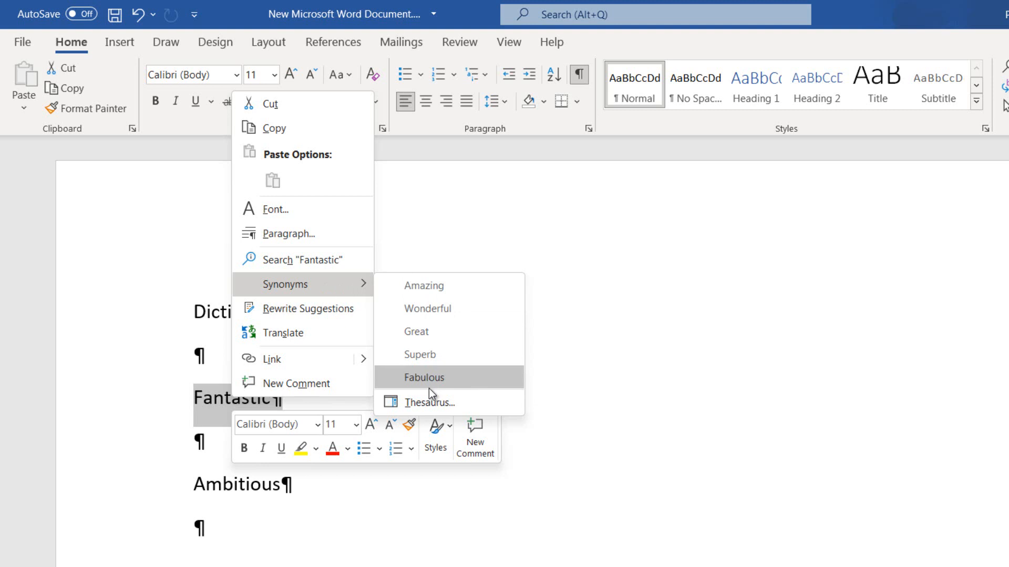
click(424, 378)
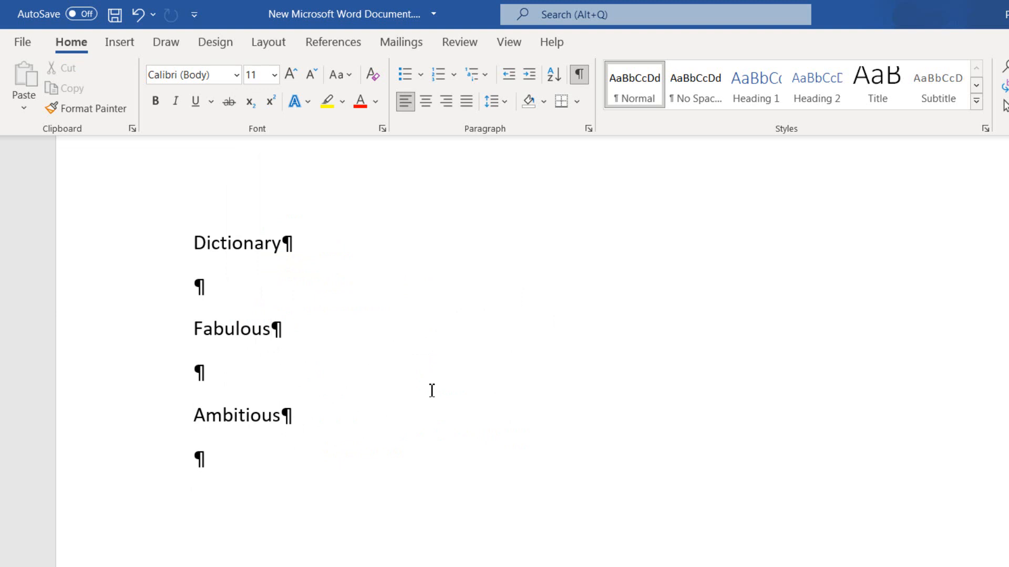
mouse_move(372, 353)
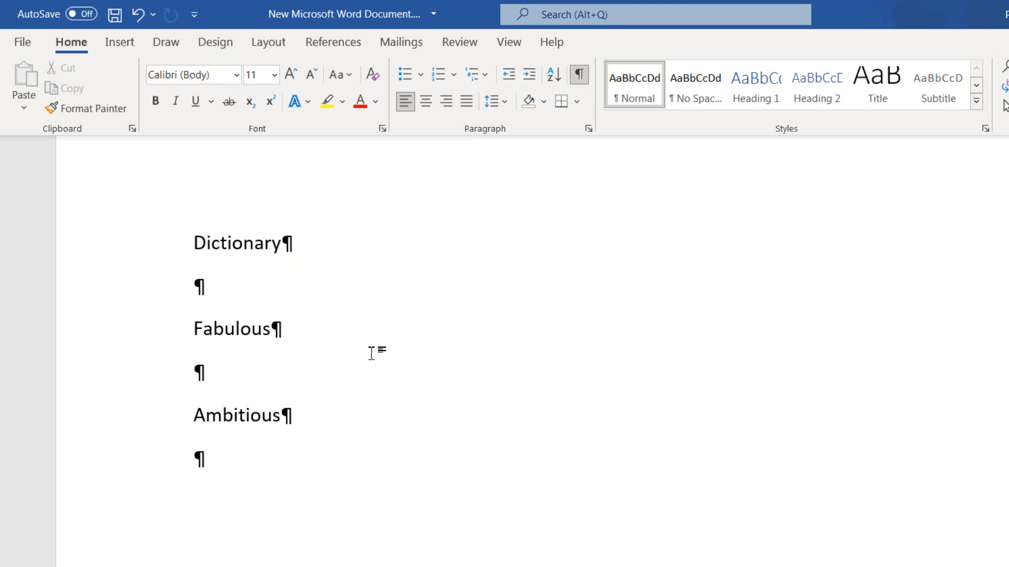
click(255, 415)
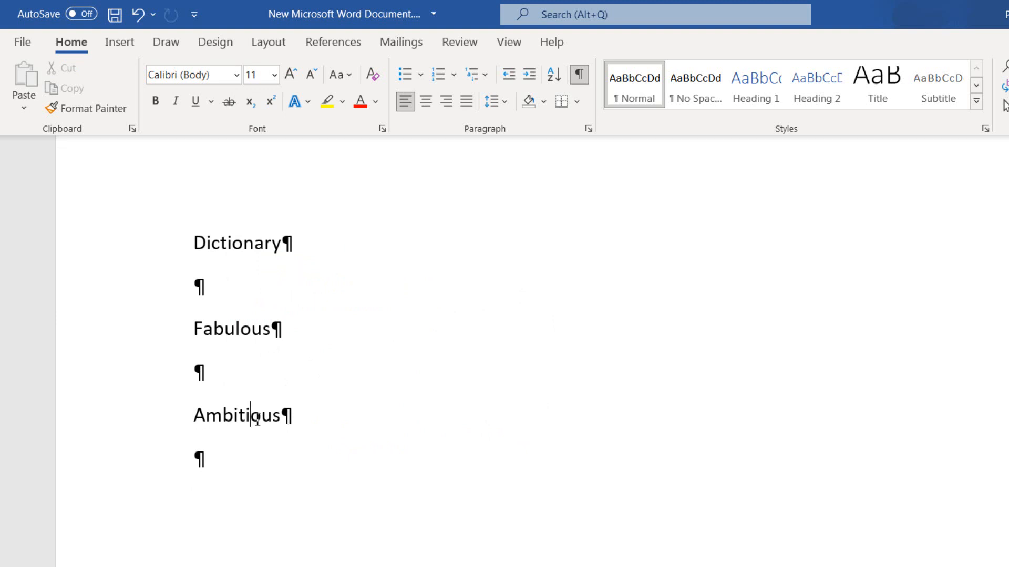
- Swap Ambitious for its synonym Impressive, then select the word Dictionary
right_click(256, 416)
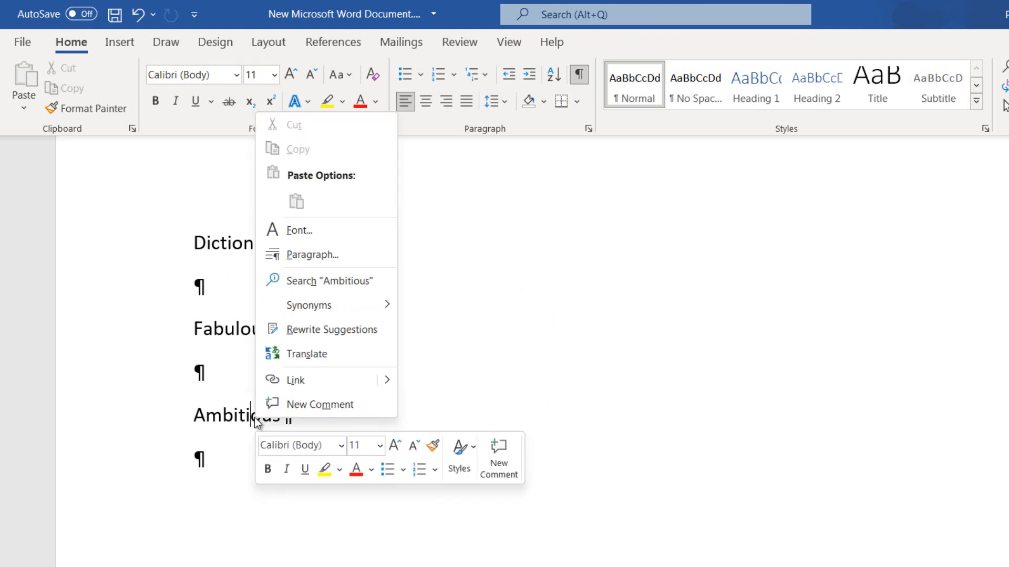
mouse_move(320, 404)
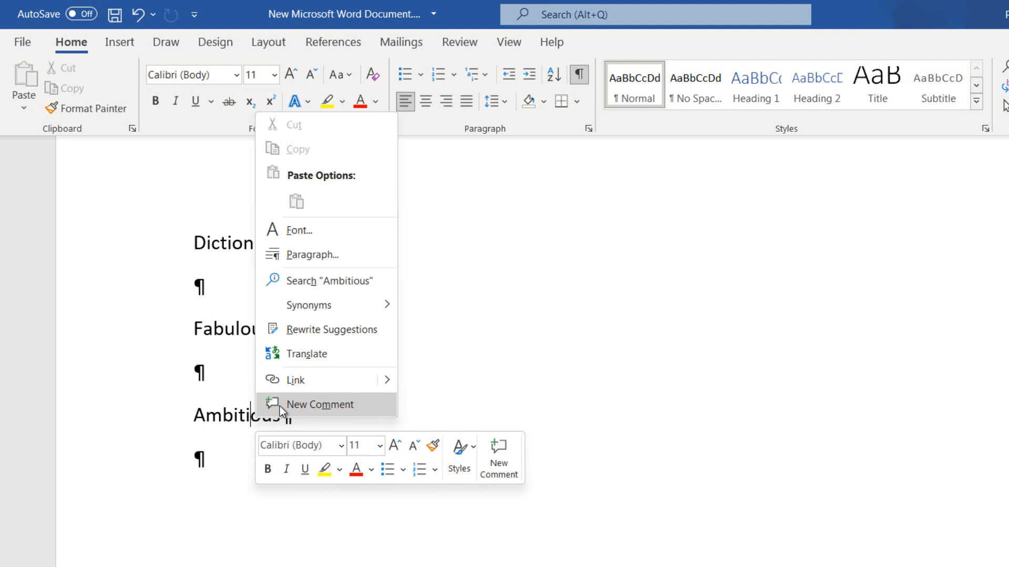
mouse_move(308, 304)
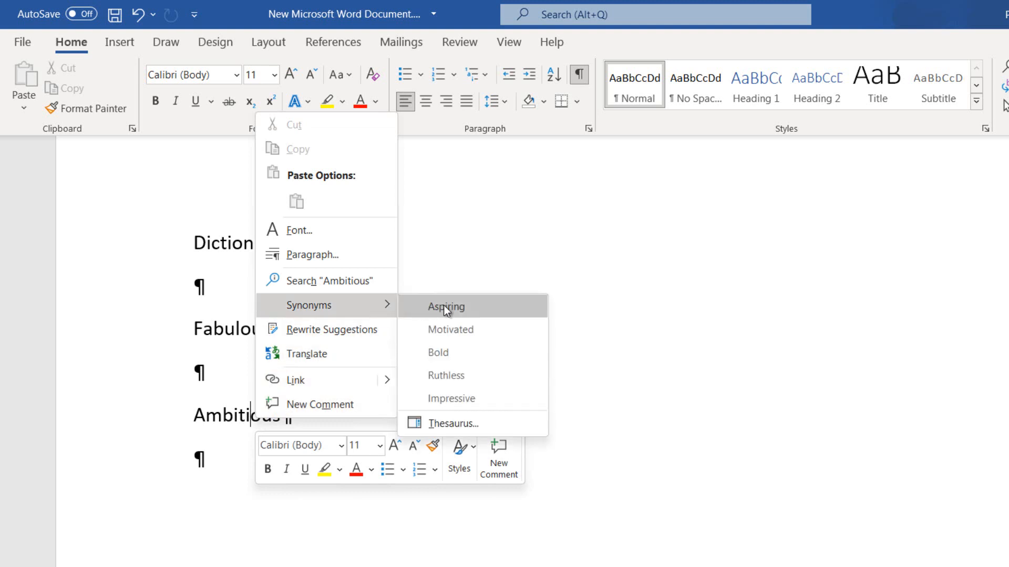
mouse_move(467, 330)
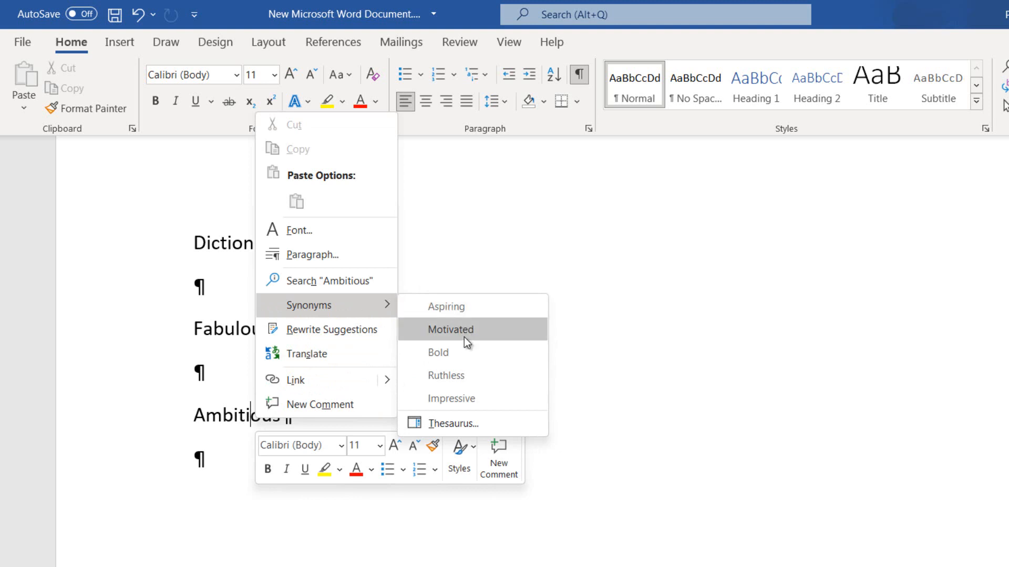
mouse_move(463, 377)
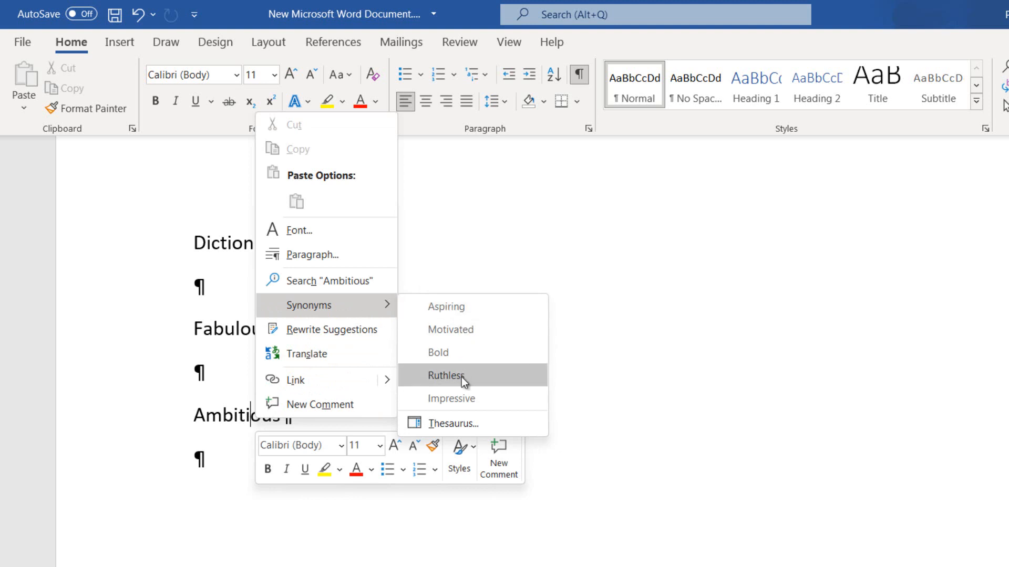
mouse_move(466, 399)
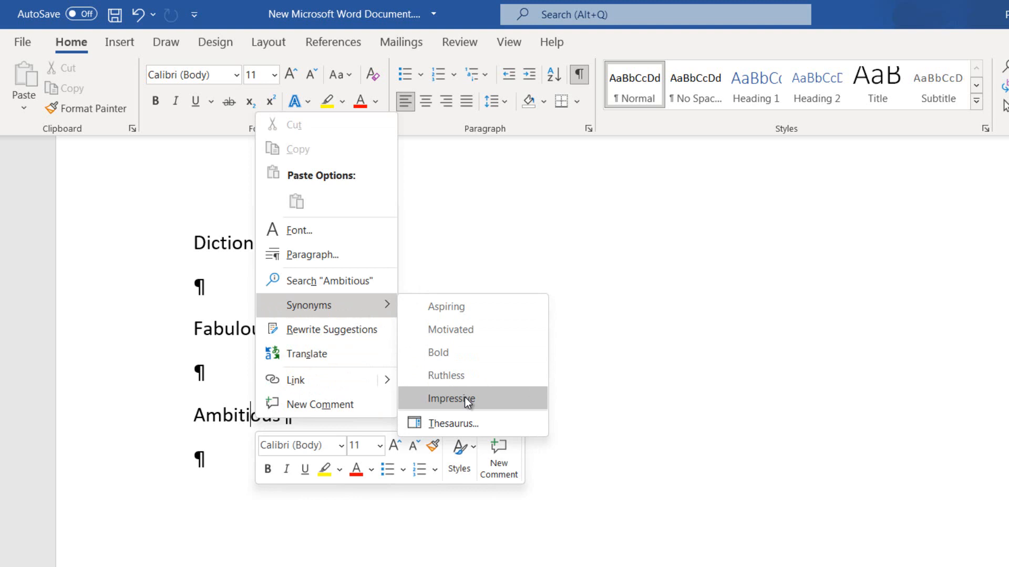
click(451, 398)
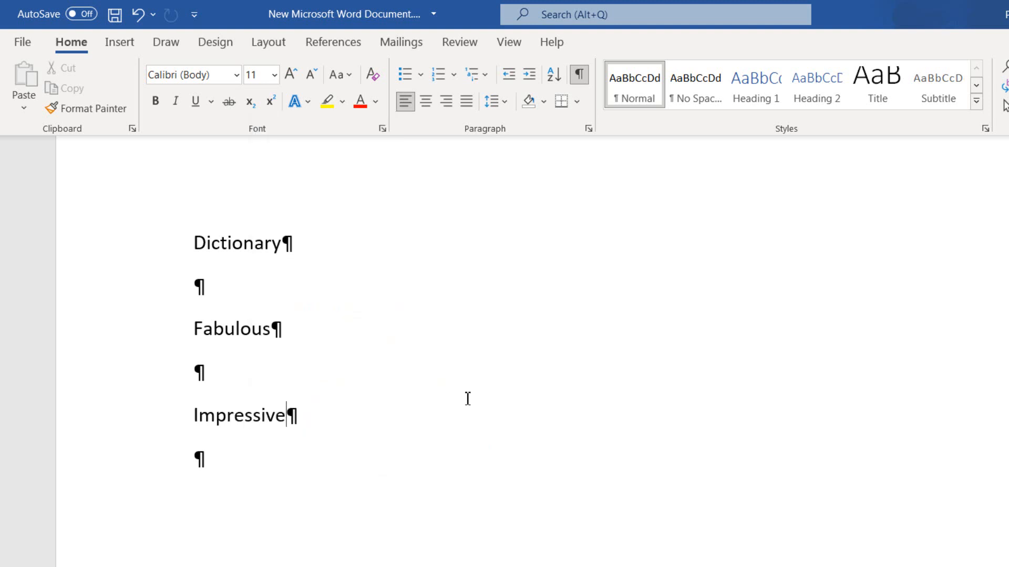
mouse_move(372, 361)
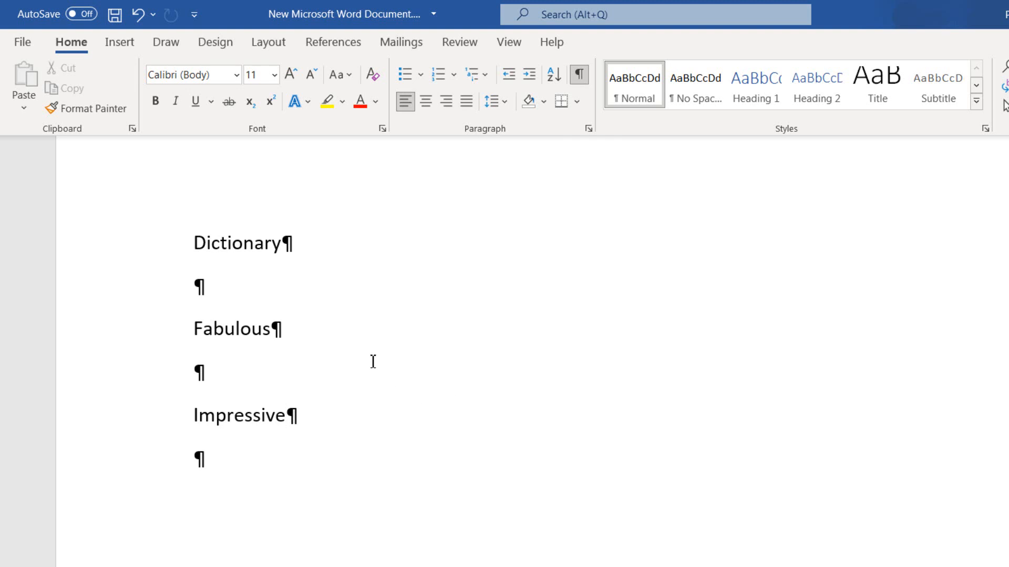
double_click(241, 243)
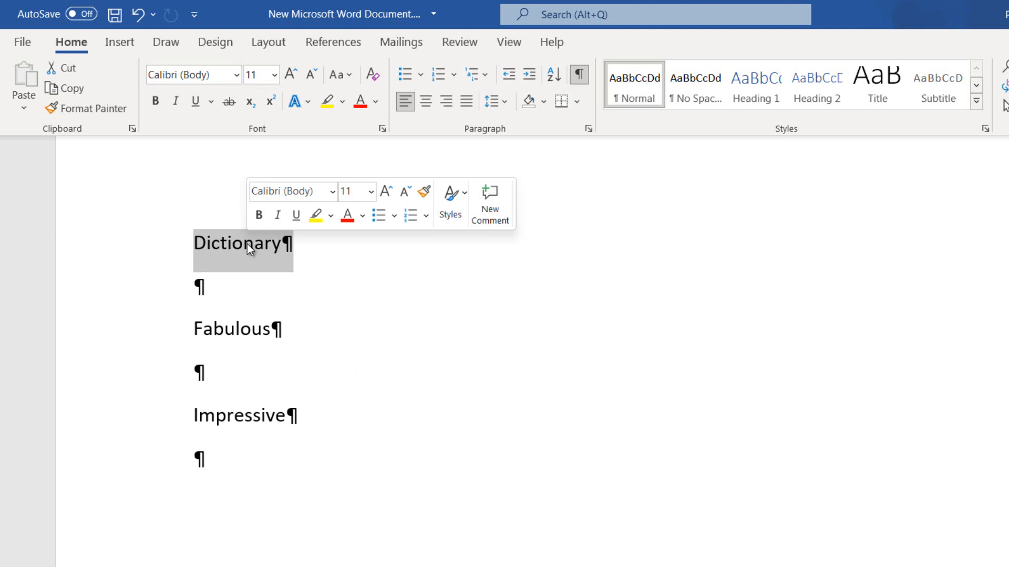
- Open the full Thesaurus pane for Dictionary from its Synonyms submenu
right_click(242, 244)
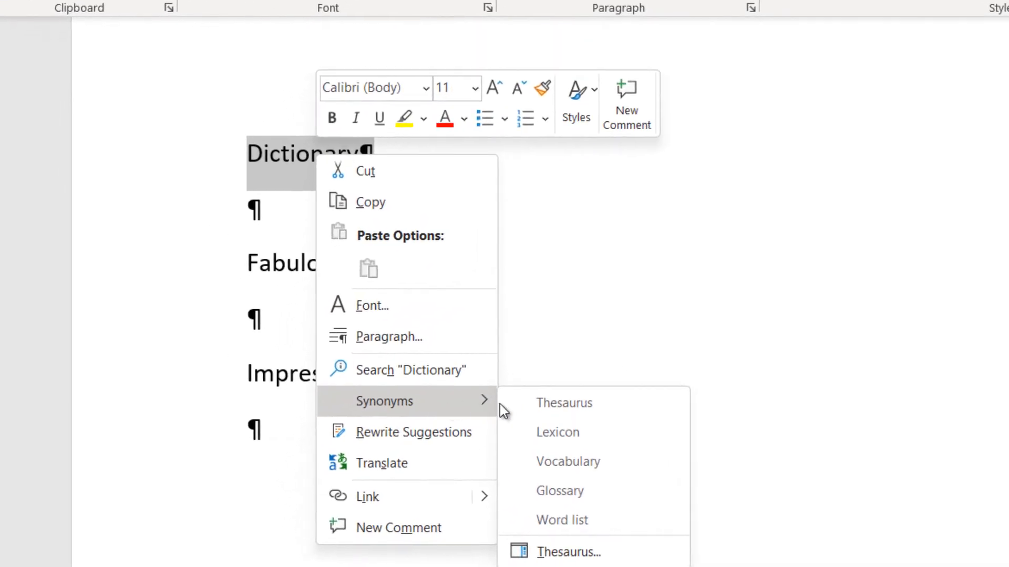
mouse_move(563, 543)
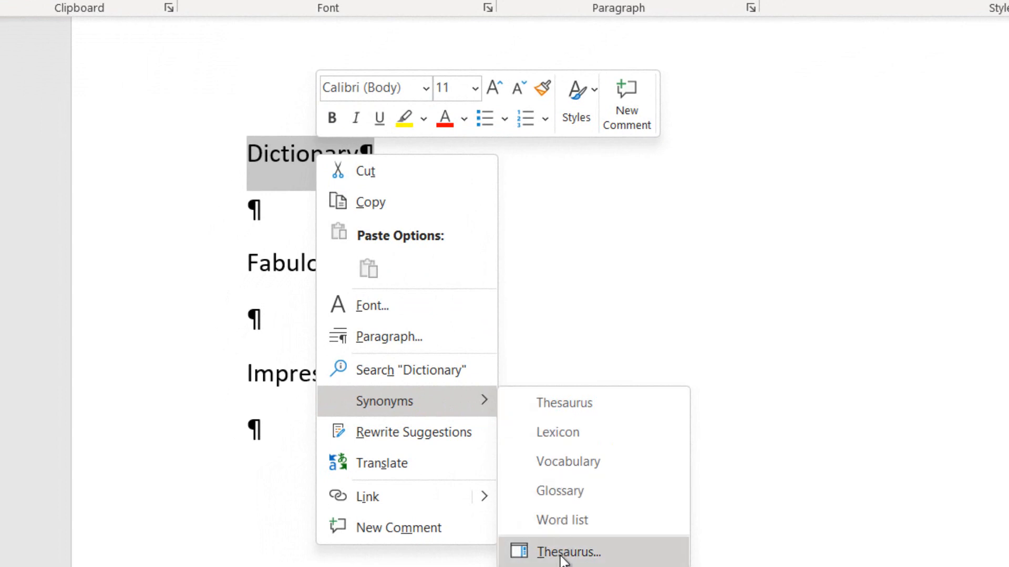
click(567, 552)
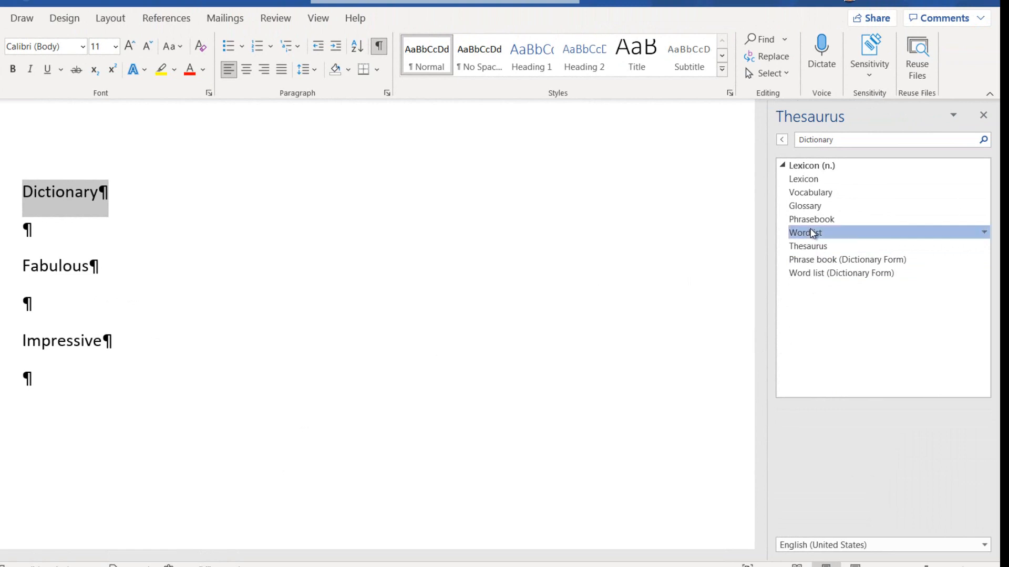
- Look up Phrasebook in the Thesaurus pane, then insert Thesaurus in place of Dictionary
click(805, 233)
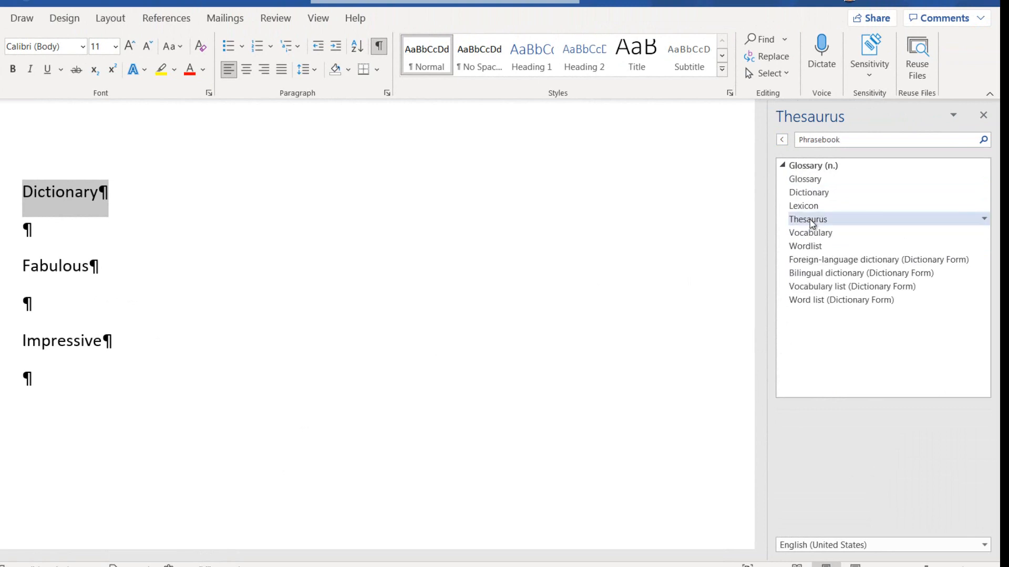
click(983, 219)
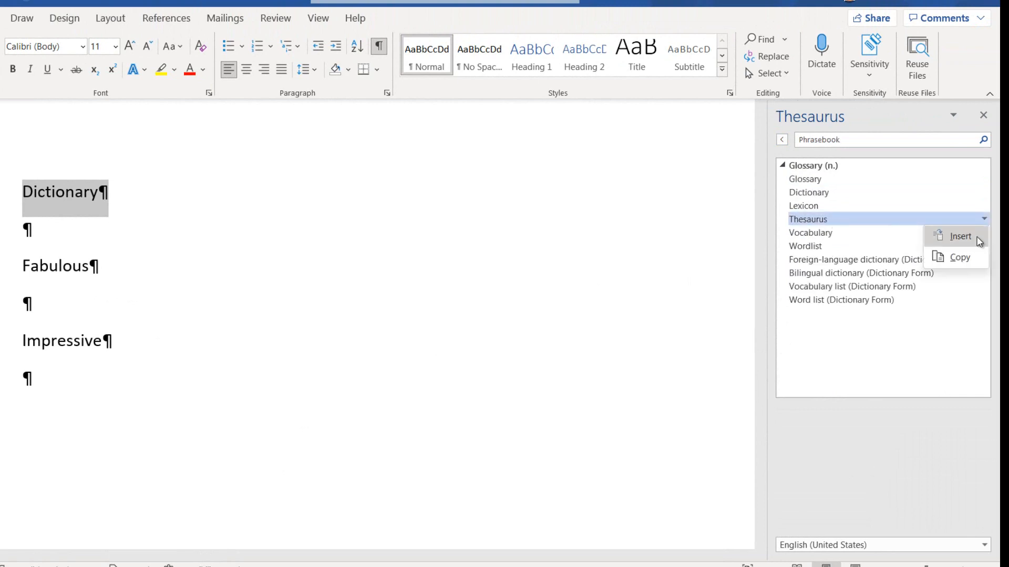
click(959, 236)
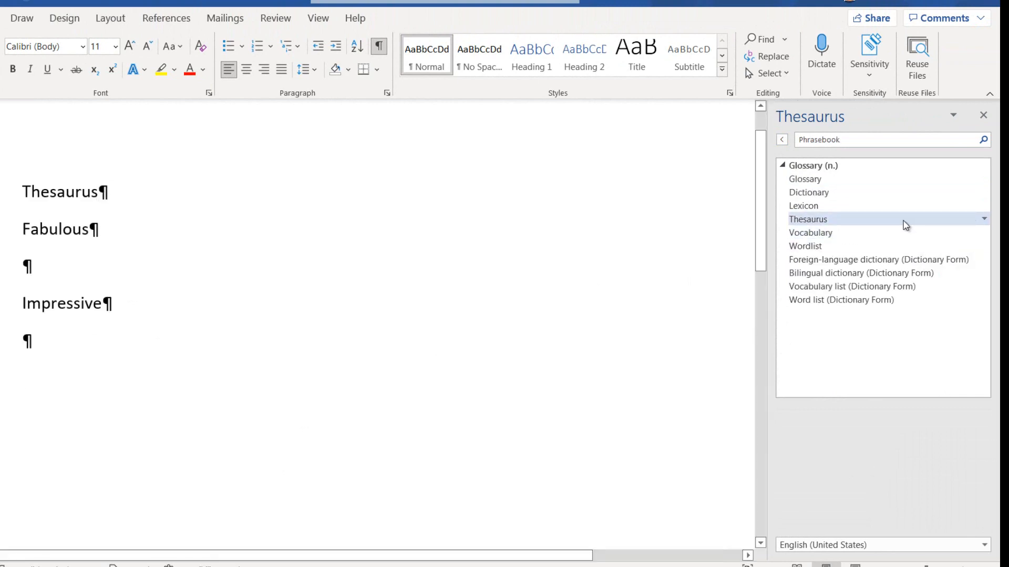
mouse_move(825, 205)
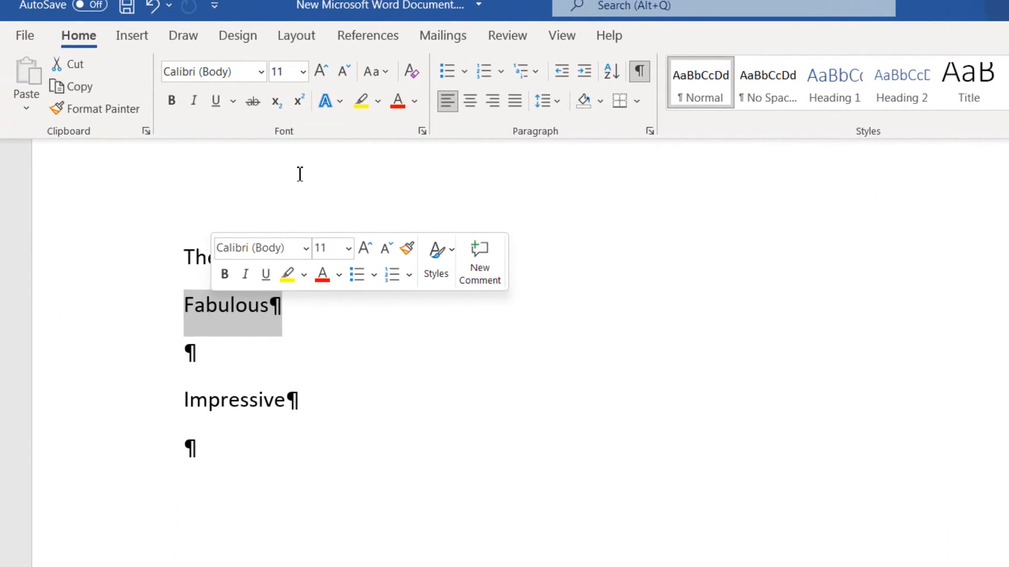
- Switch to the Review ribbon to reach the Proofing group's Thesaurus button
click(507, 35)
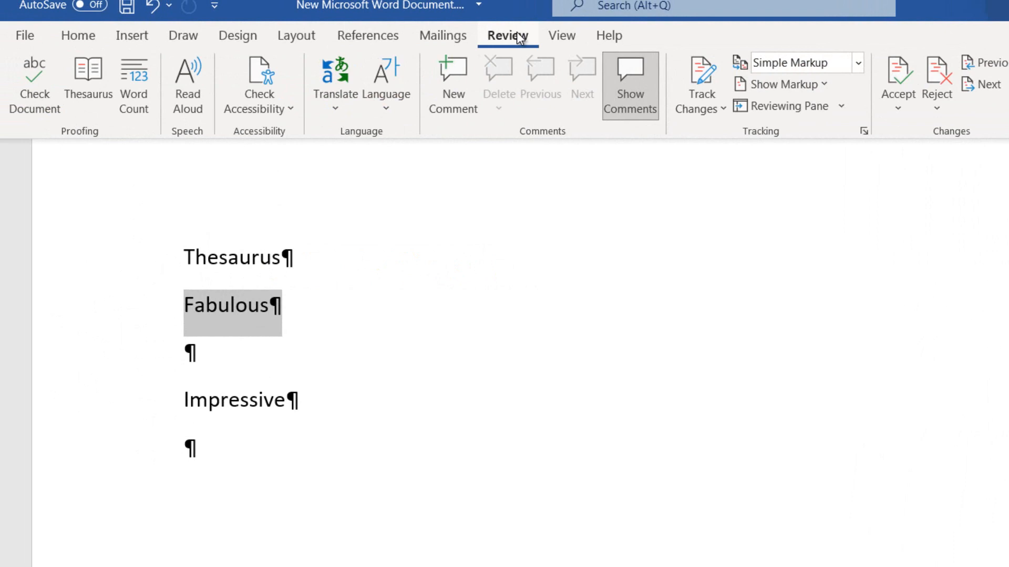
mouse_move(522, 37)
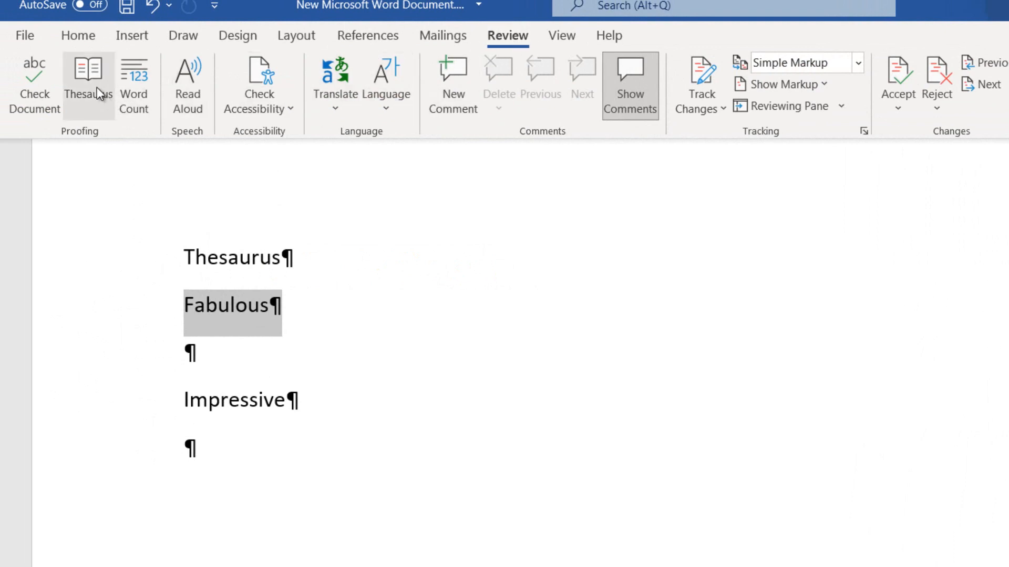
mouse_move(88, 84)
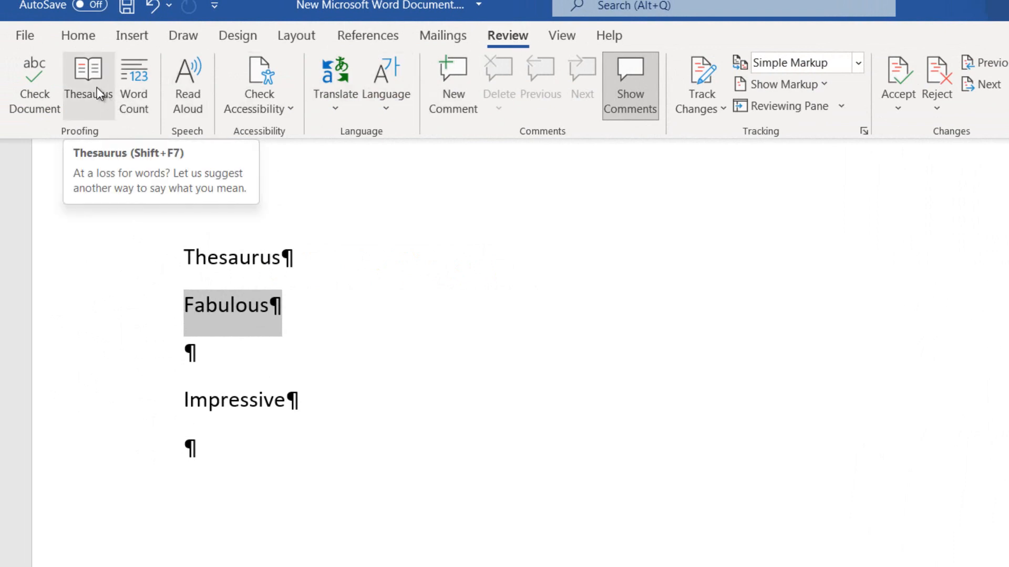